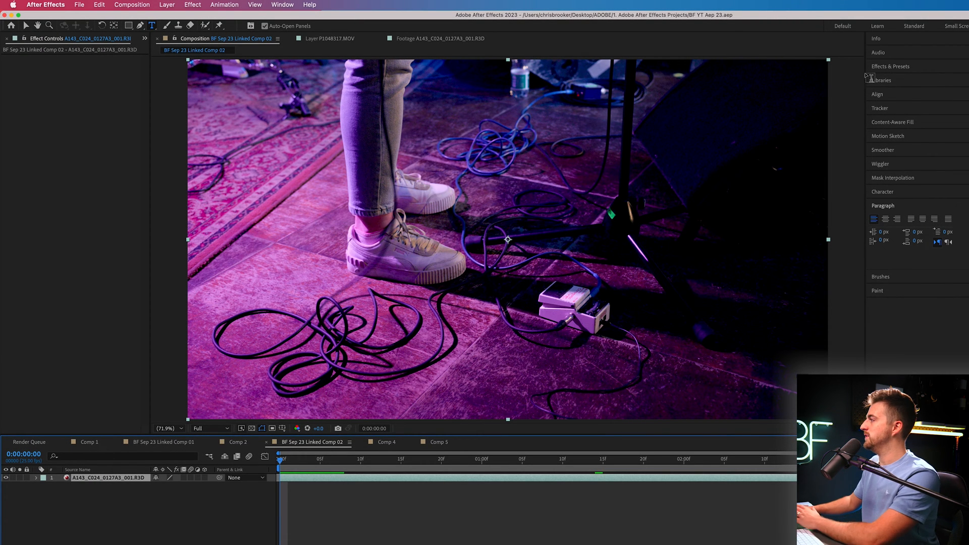
Step: Apply the 3D Camera Tracker effect to the stage footage layer
{"action": "type", "text": "drop"}
{"action": "type", "text": "3d ca"}
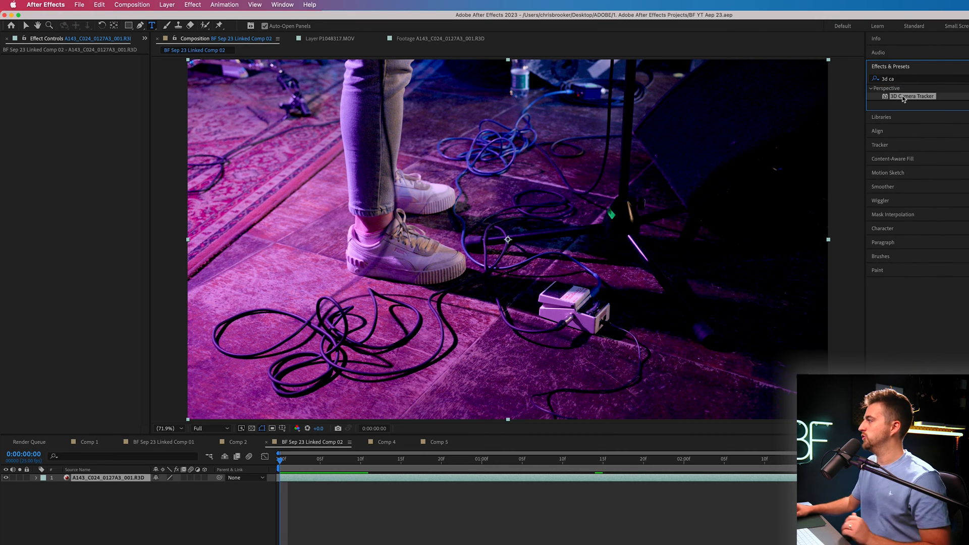
{"action": "double_click", "coordinate": [911, 96]}
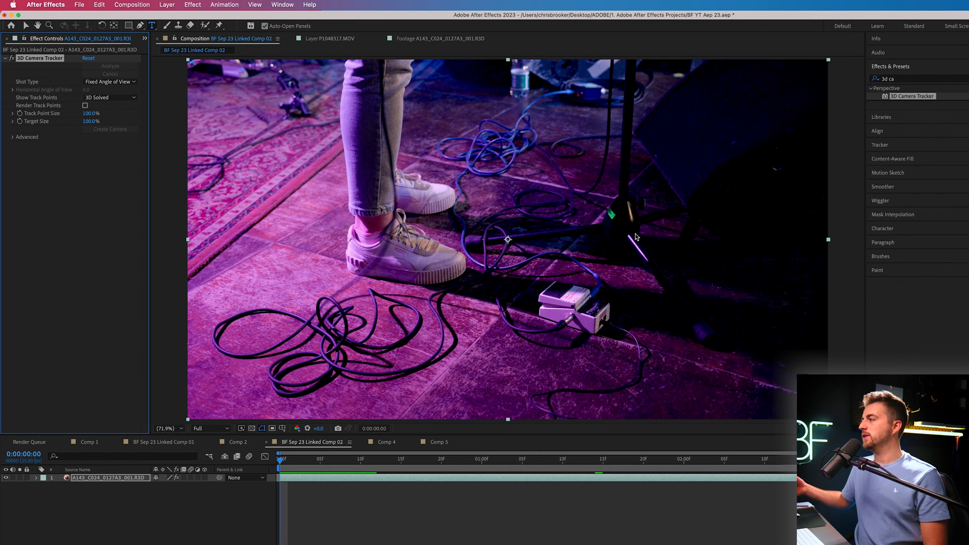
{"action": "left_click", "coordinate": [110, 67]}
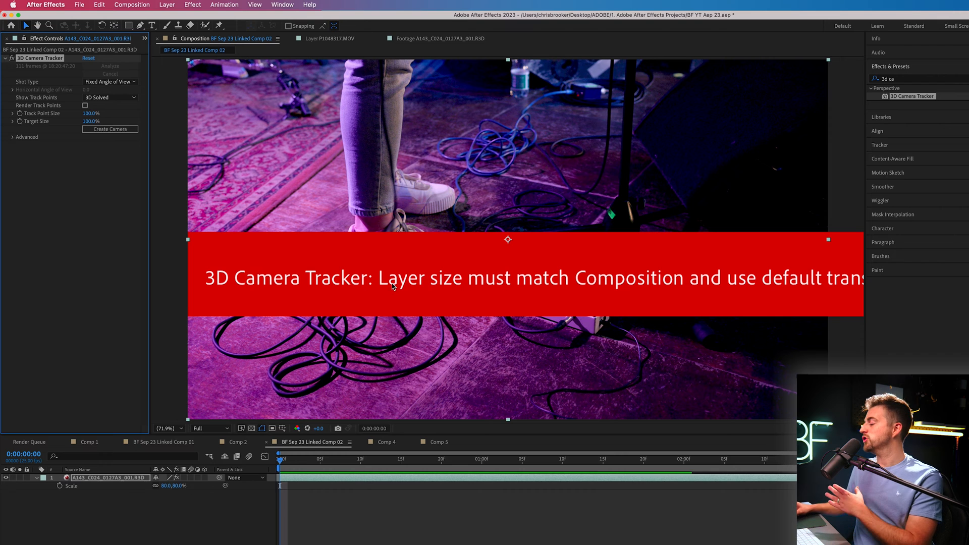
{"action": "mouse_move", "coordinate": [576, 288]}
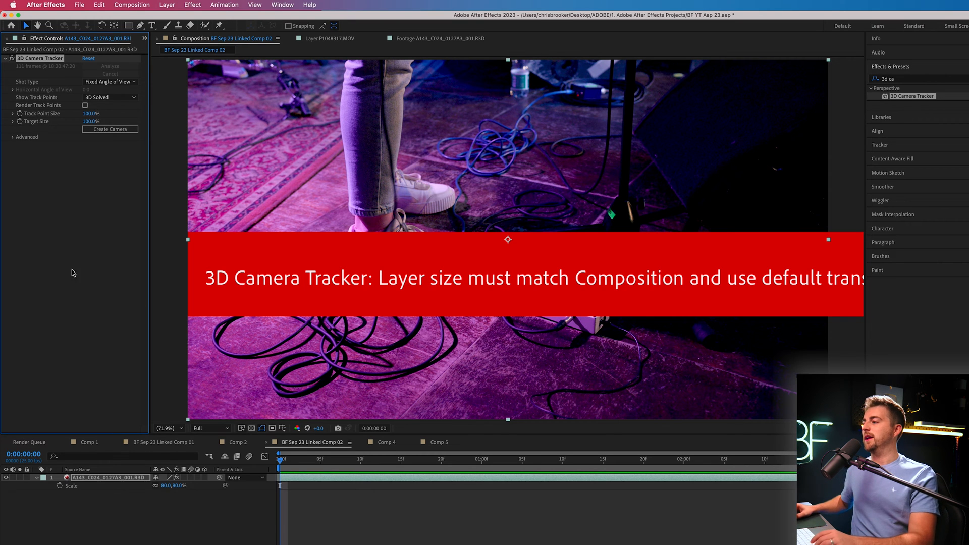
{"action": "mouse_move", "coordinate": [158, 493]}
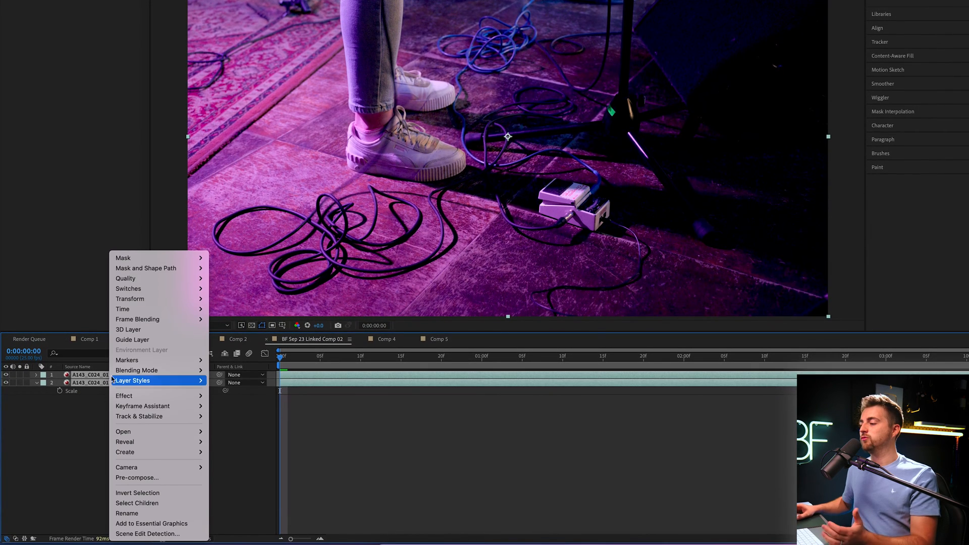
Step: Pre-compose the footage layer, moving all attributes into the new composition
{"action": "left_click", "coordinate": [137, 478]}
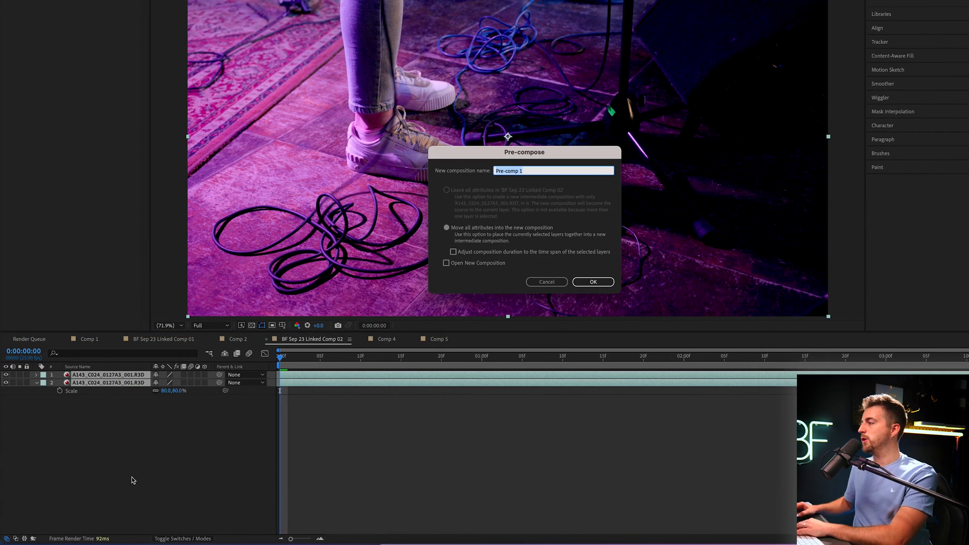
{"action": "left_click", "coordinate": [591, 282]}
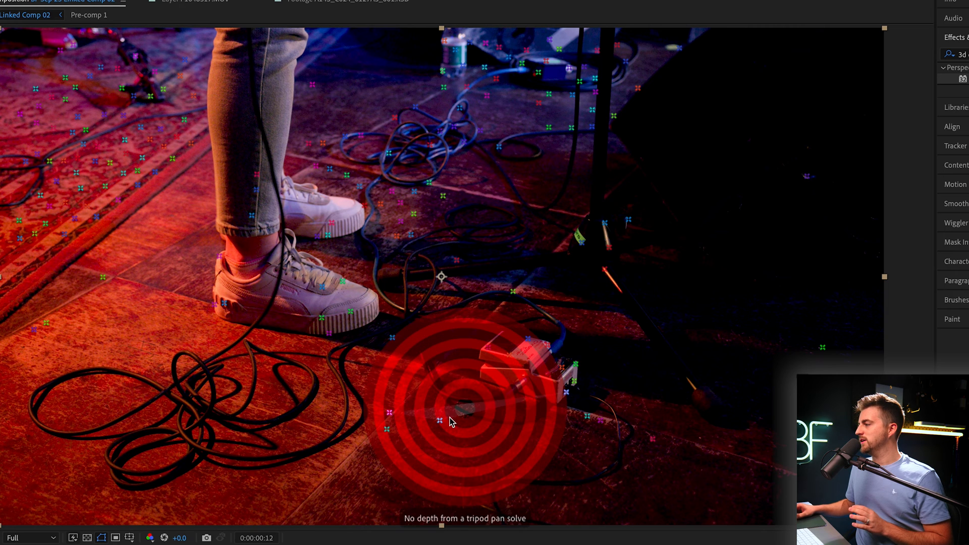
Step: Select floor track points just left of the pedals to set the ground target
{"action": "left_click_drag", "start_coordinate": [451, 422], "coordinate": [414, 426]}
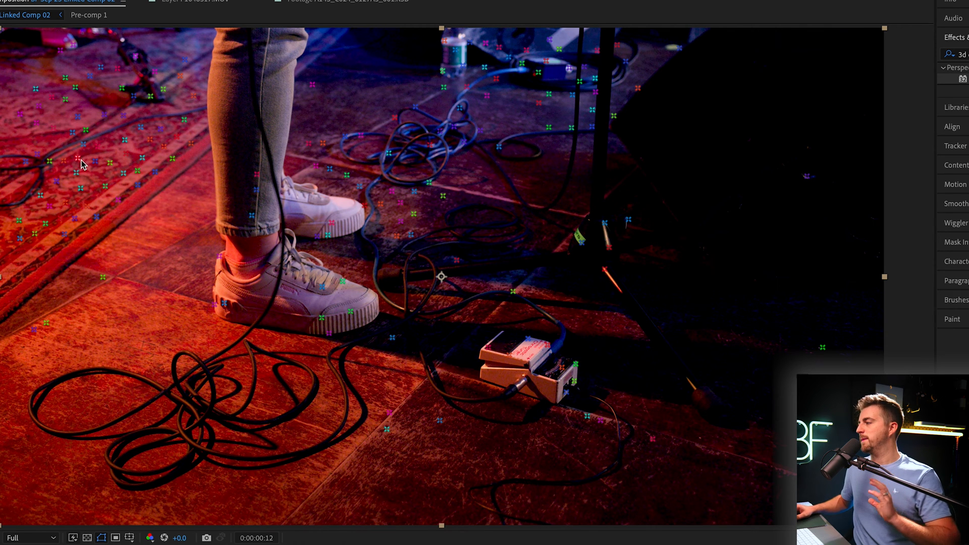
{"action": "left_click", "coordinate": [396, 420]}
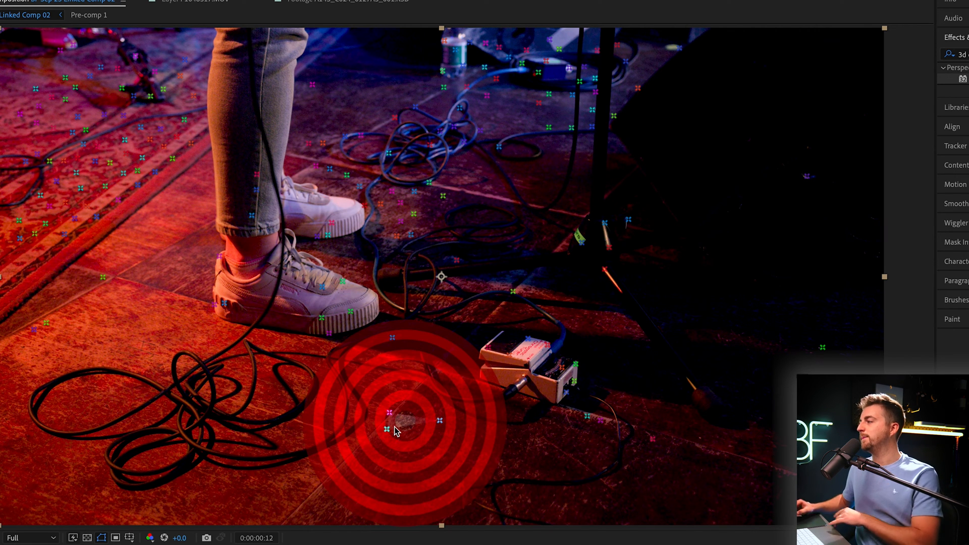
{"action": "mouse_move", "coordinate": [92, 134]}
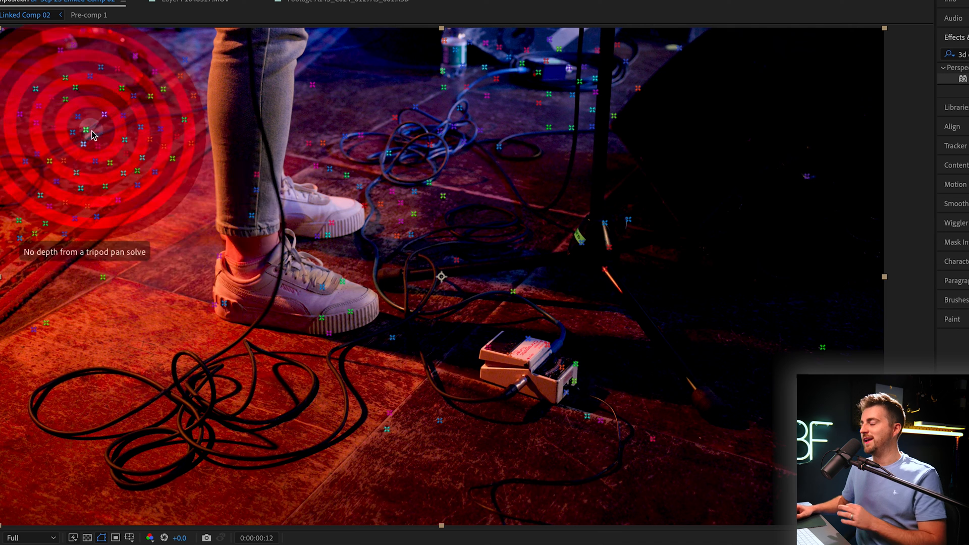
{"action": "left_click_drag", "start_coordinate": [93, 133], "coordinate": [401, 426]}
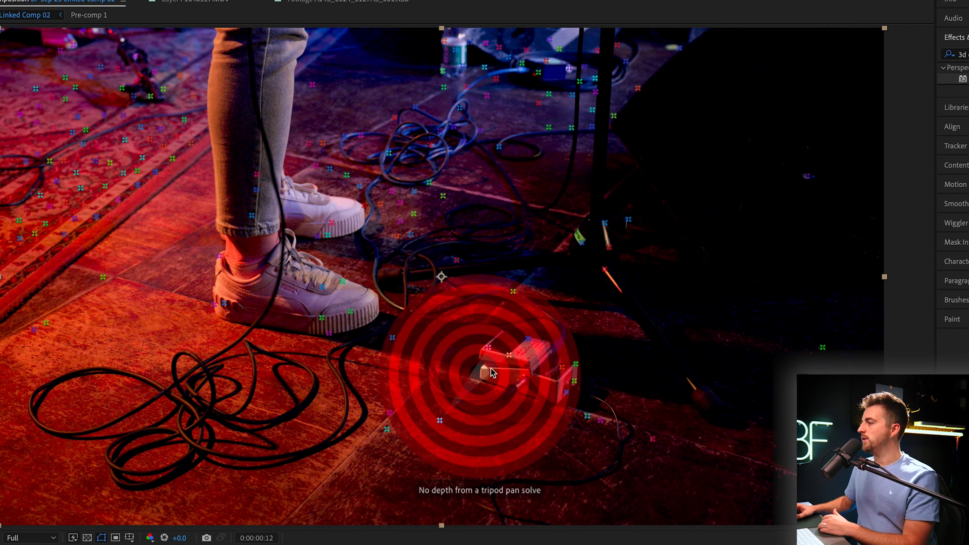
{"action": "left_click_drag", "start_coordinate": [492, 373], "coordinate": [410, 426]}
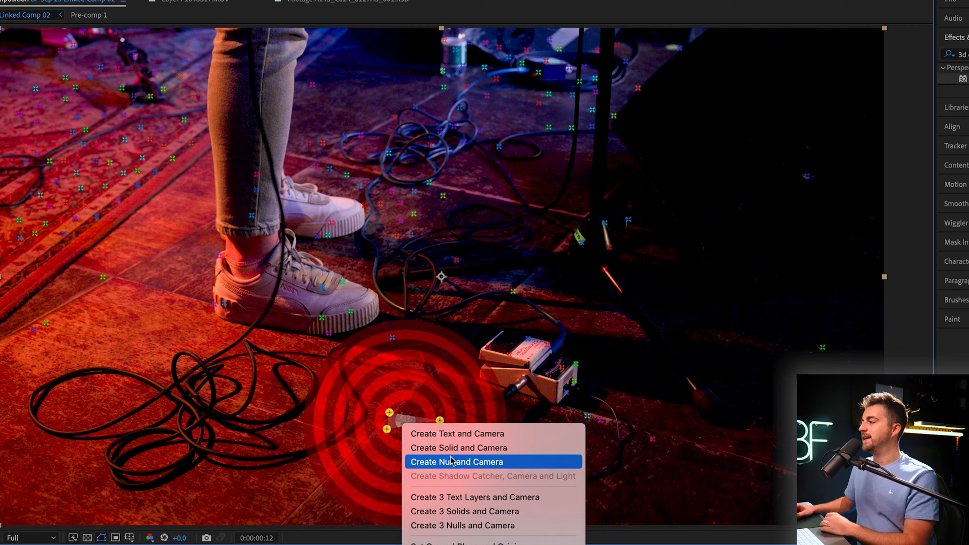
Step: Create a track null and 3D tracker camera from the floor target
{"action": "left_click", "coordinate": [456, 462]}
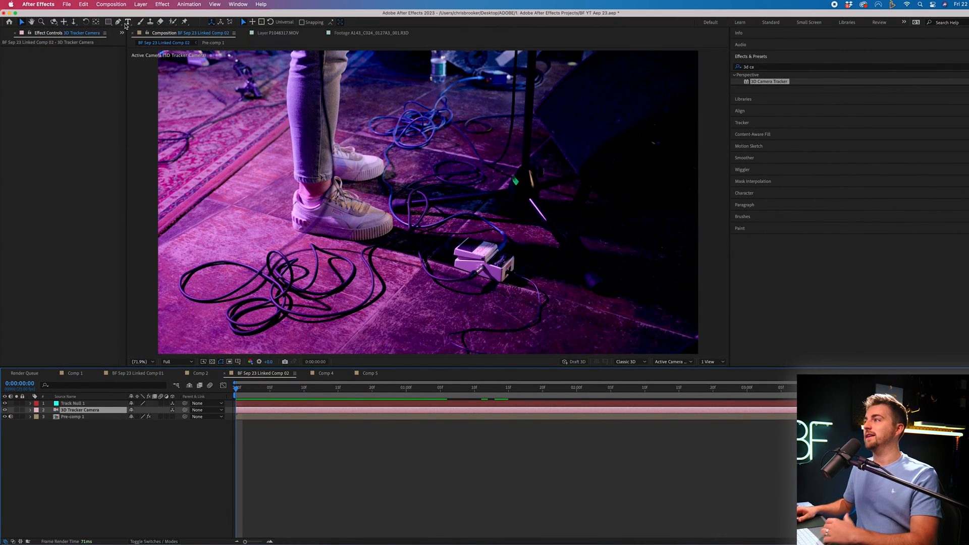
{"action": "mouse_move", "coordinate": [128, 21]}
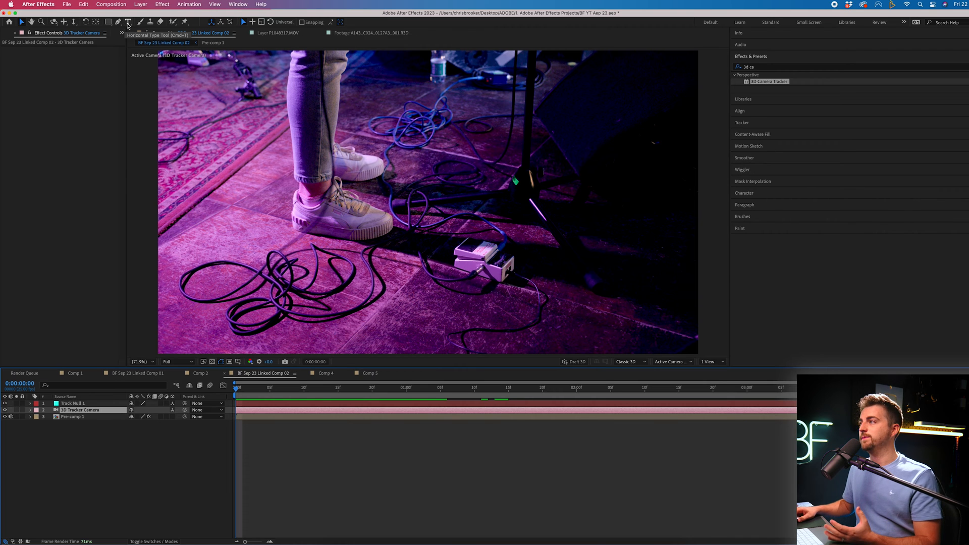
Step: Add white text reading BROOKER and move its layer to the top of the stack
{"action": "left_click", "coordinate": [334, 290]}
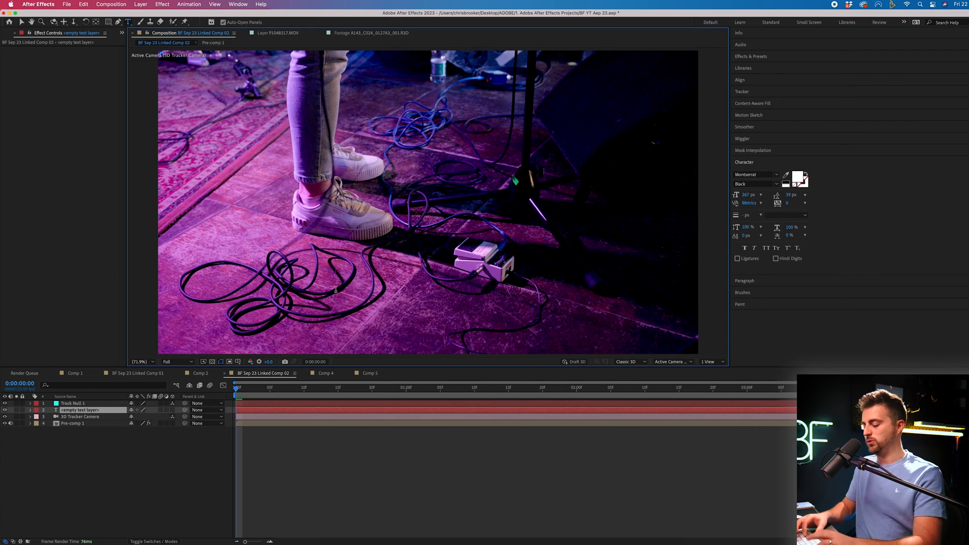
{"action": "type", "text": "BROOKER"}
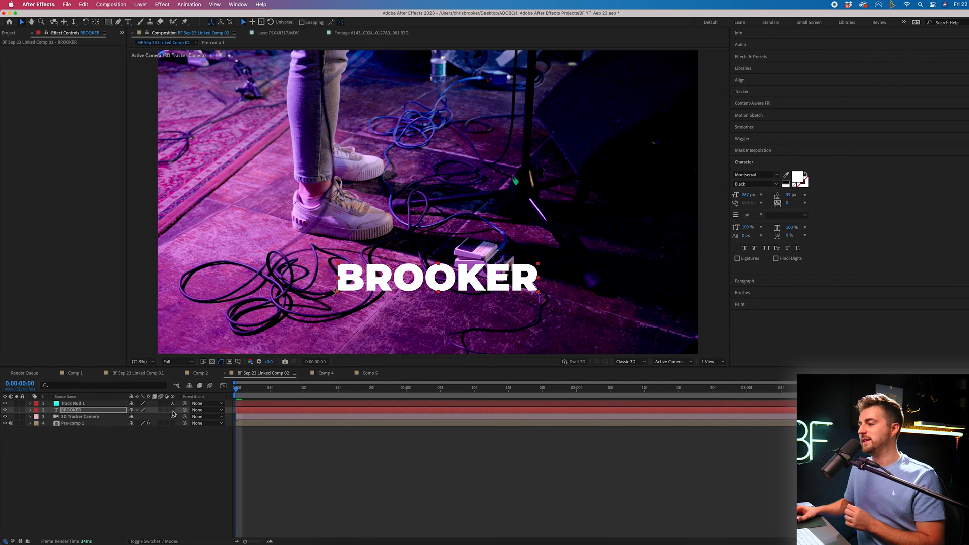
{"action": "left_click_drag", "start_coordinate": [70, 410], "coordinate": [71, 402]}
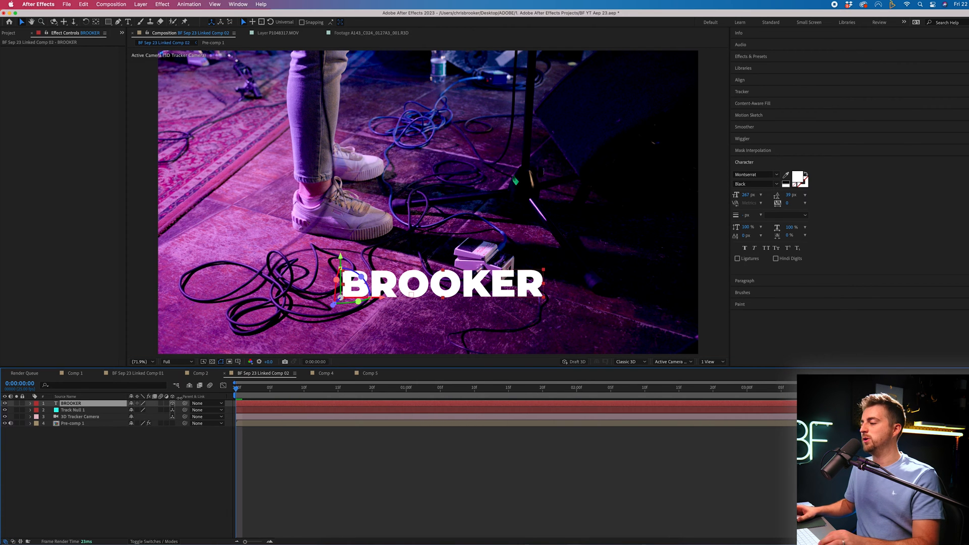
Step: Show the Modes column in the timeline layer list
{"action": "right_click", "coordinate": [160, 396]}
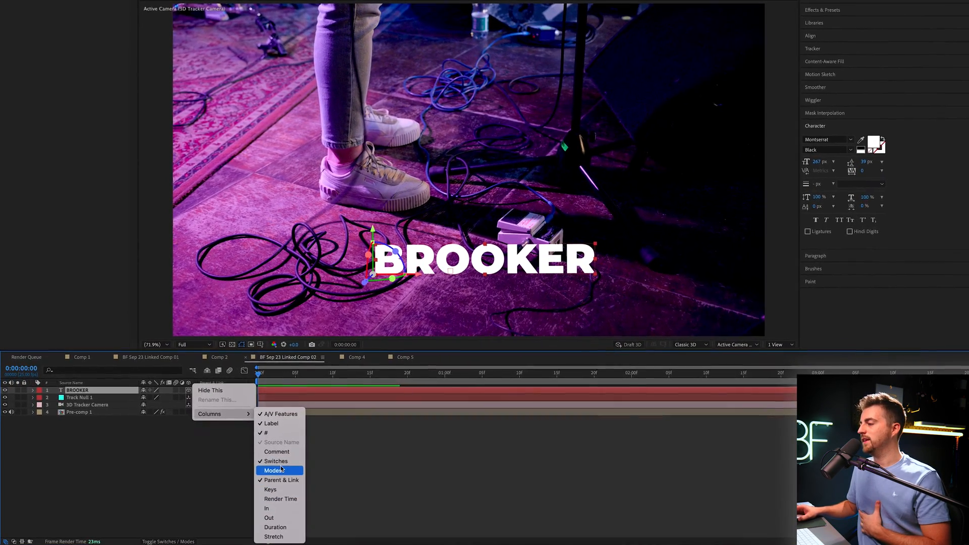
{"action": "left_click", "coordinate": [273, 470]}
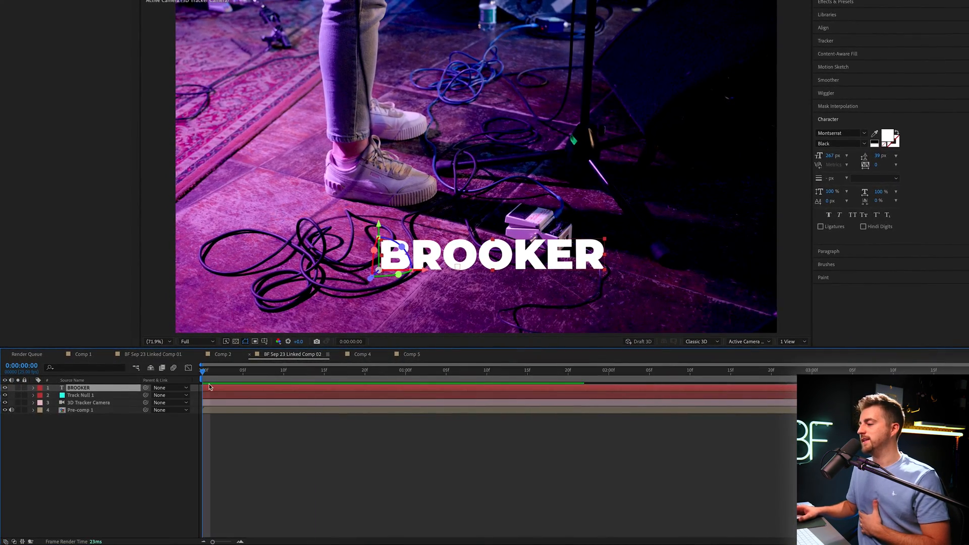
{"action": "right_click", "coordinate": [93, 381]}
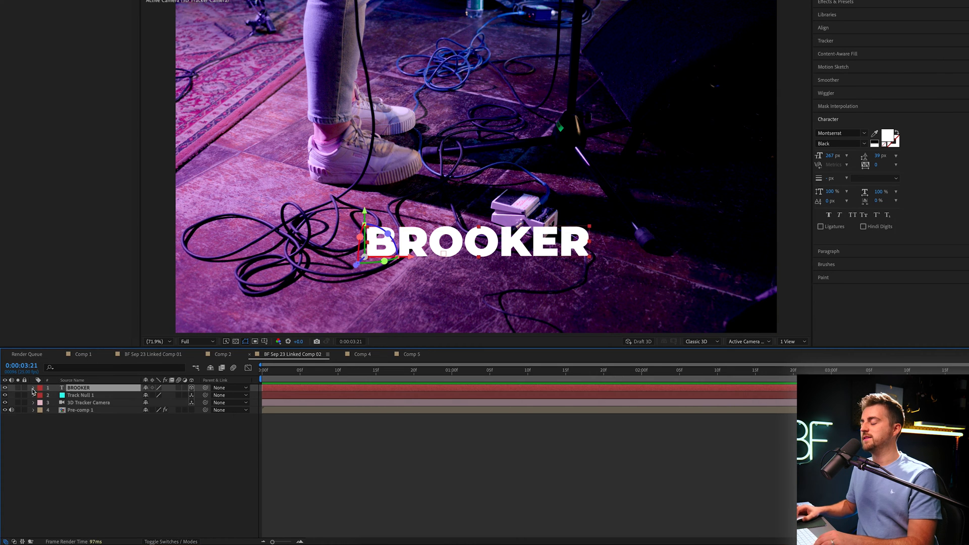
Step: Rotate BROOKER flat onto the floor beside the pedals and preview the track
{"action": "left_click", "coordinate": [33, 387]}
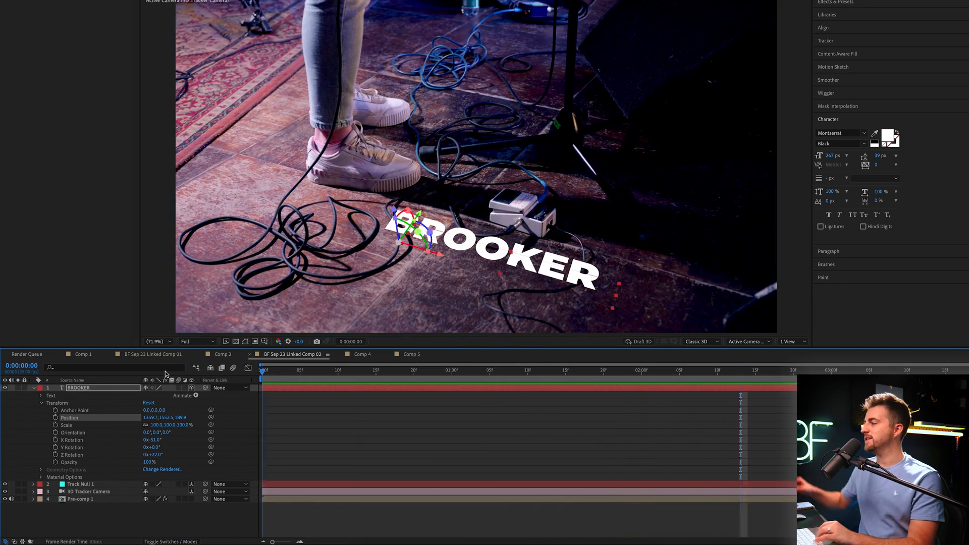
{"action": "left_click", "coordinate": [451, 376]}
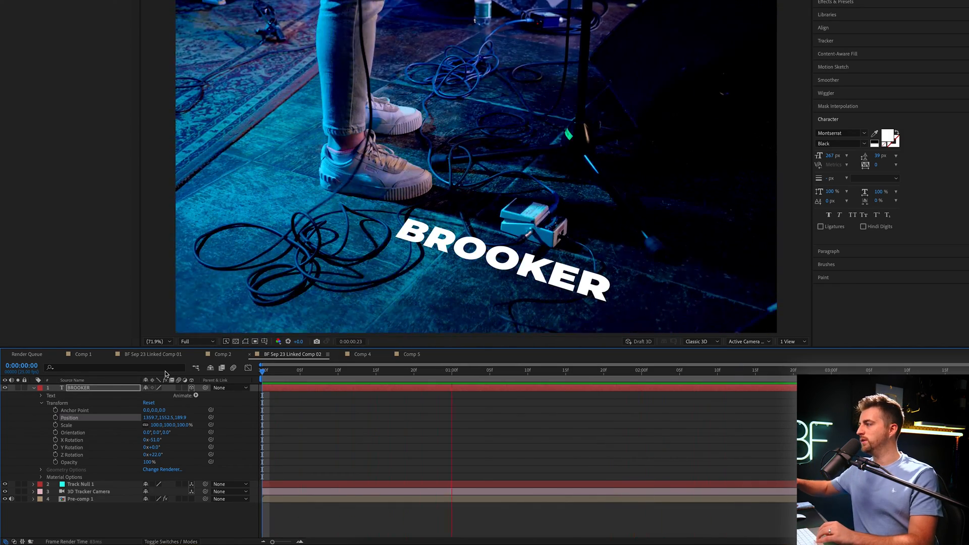